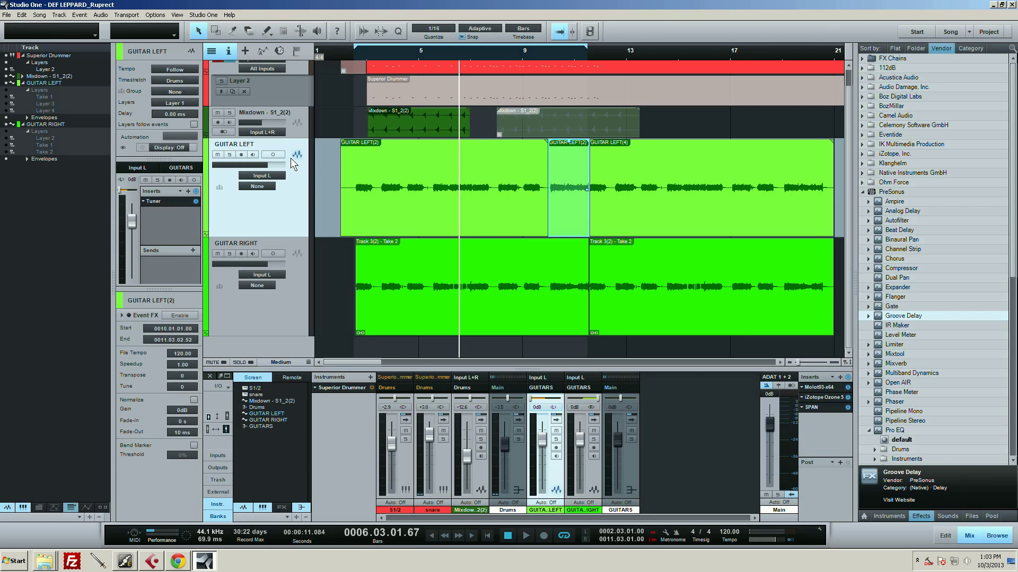
mouse_move(542, 81)
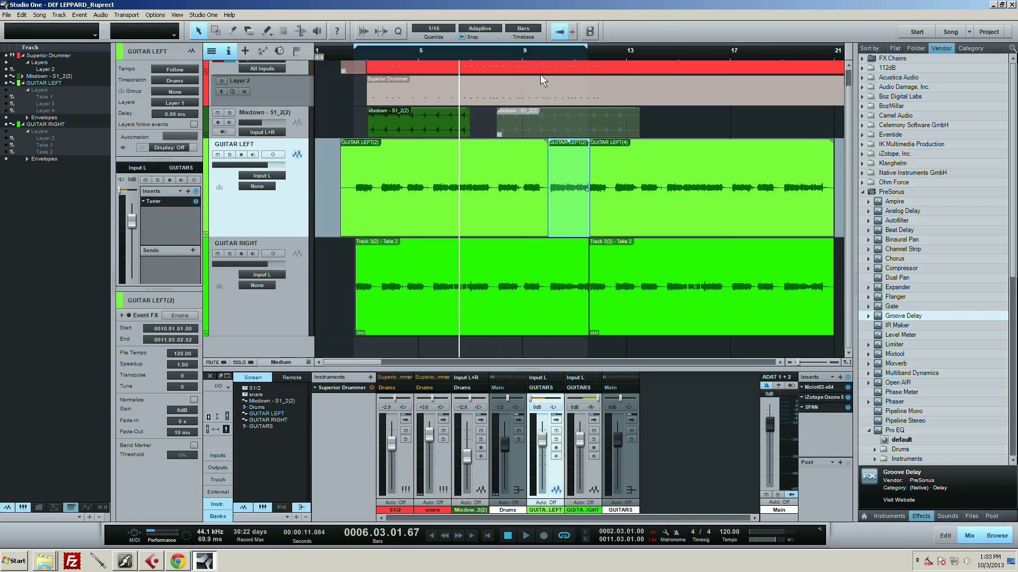
mouse_move(560, 197)
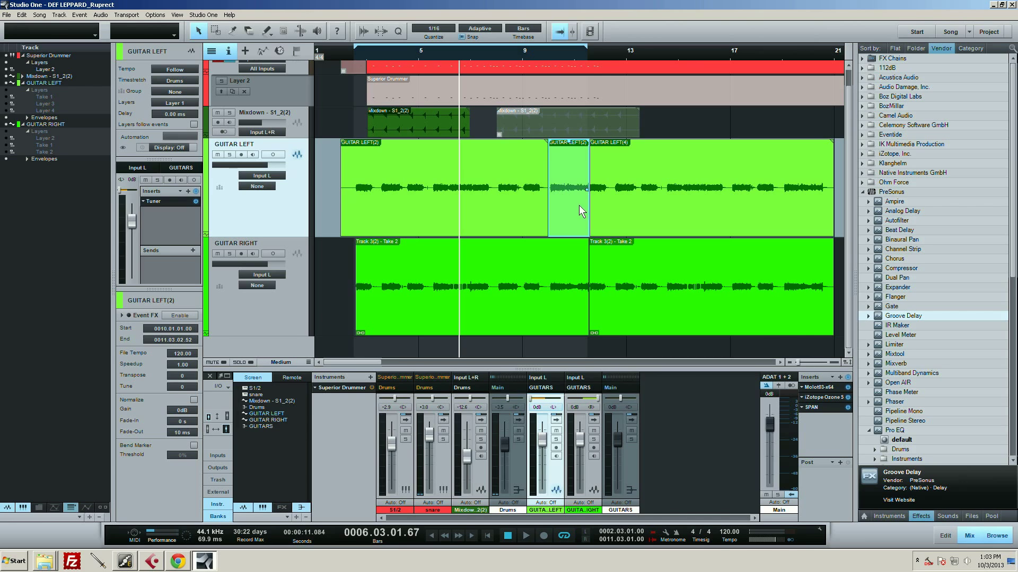
mouse_move(573, 222)
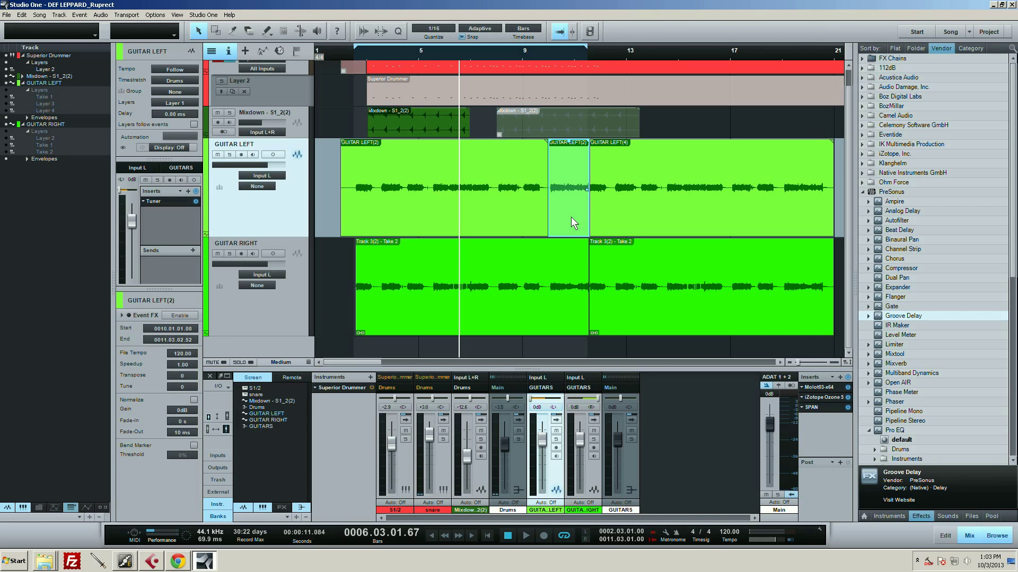
mouse_move(569, 216)
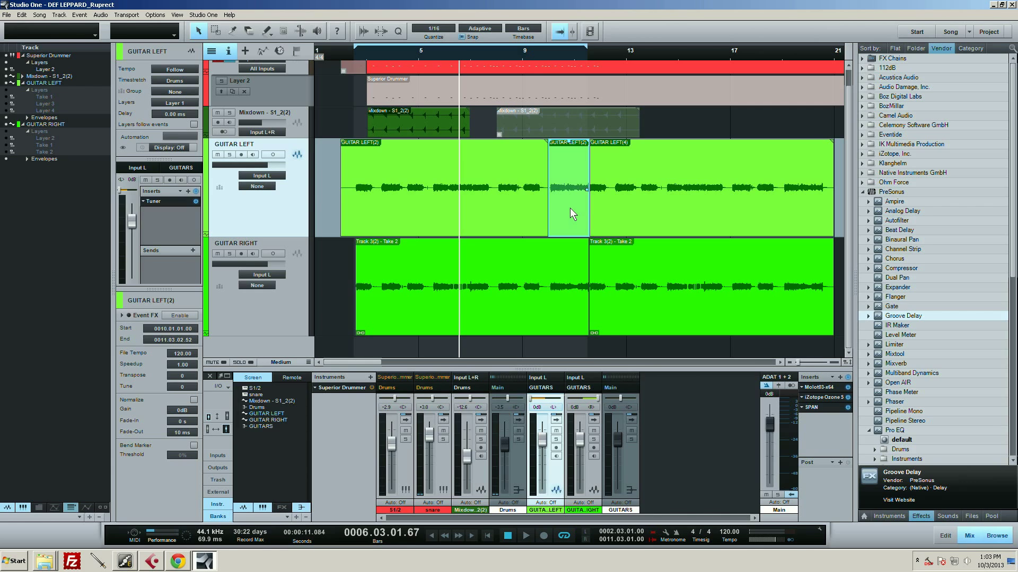
mouse_move(542, 53)
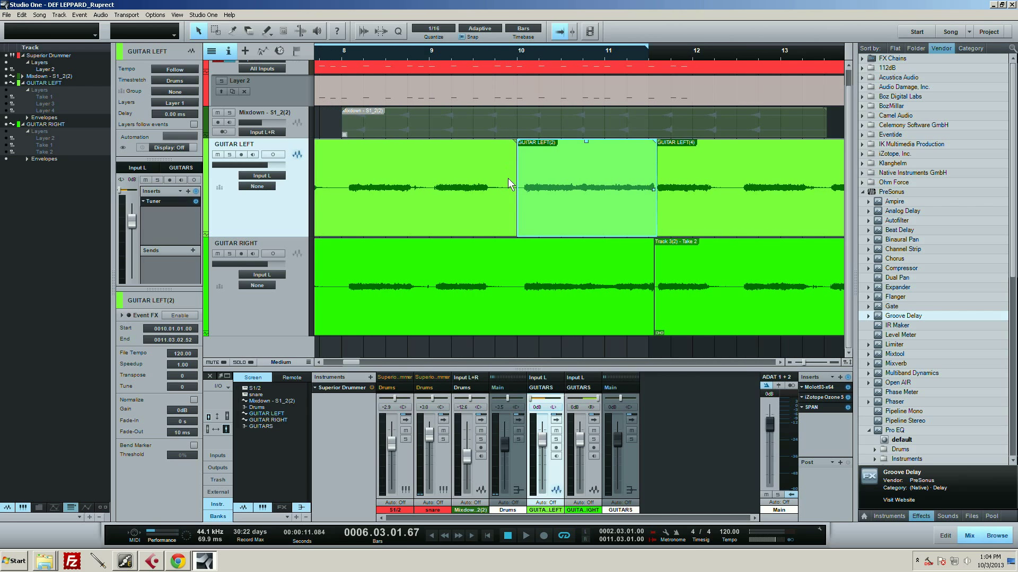
mouse_move(344, 58)
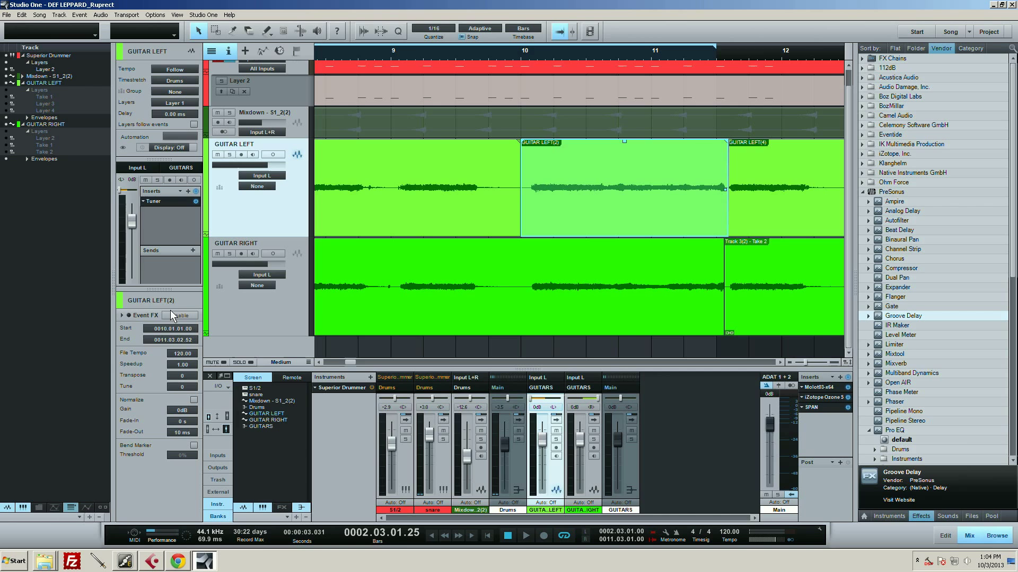
Step: Enable Event FX on GUITAR LEFT(2) and load Groove Delay into its slot
left_click(180, 315)
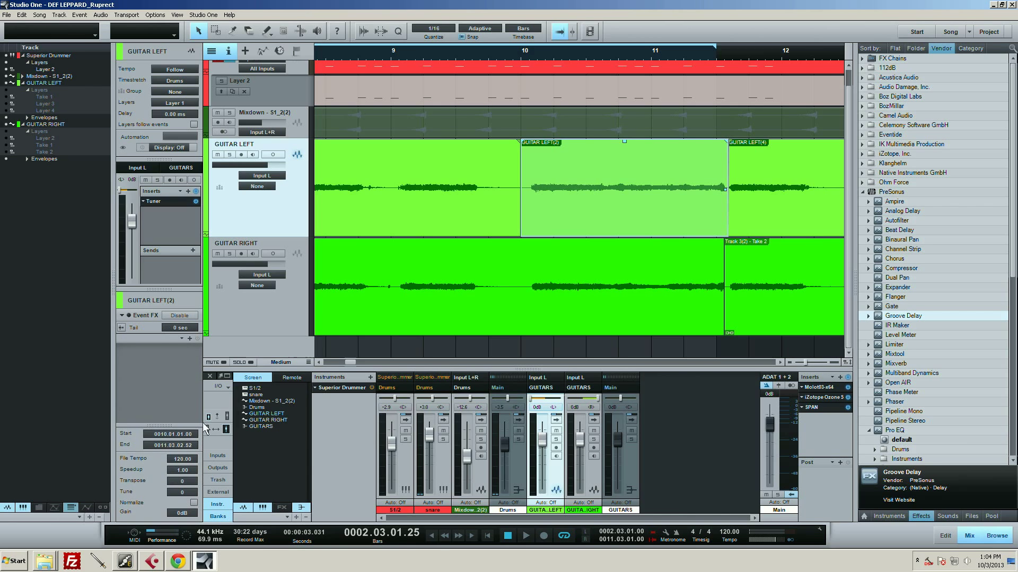
mouse_move(943, 325)
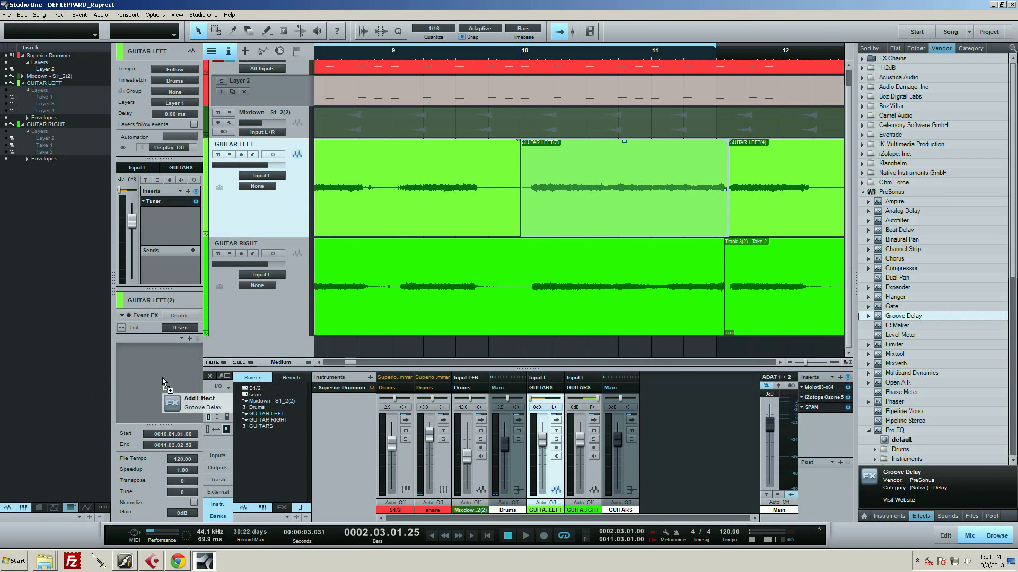
left_click(202, 407)
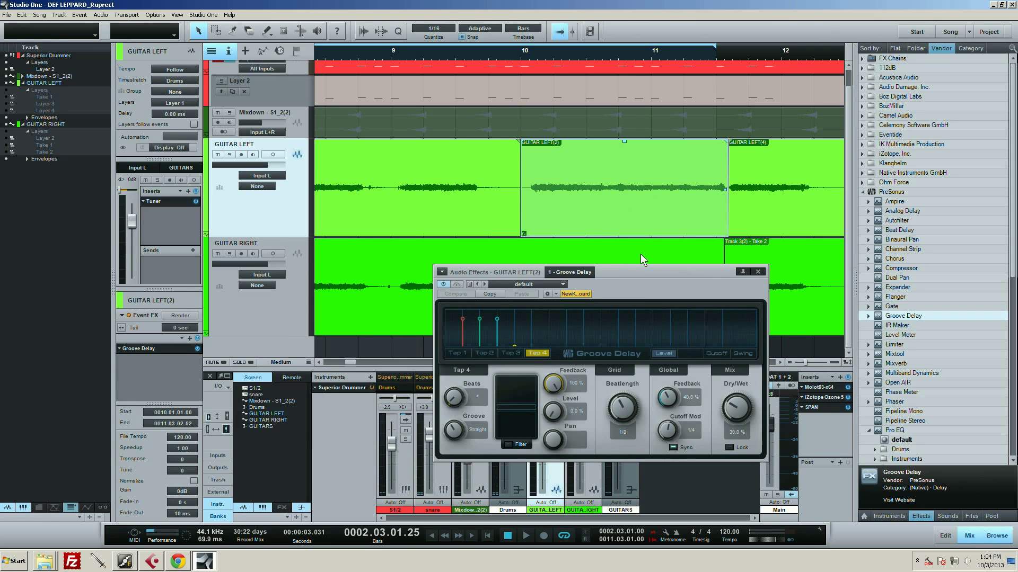
Step: Choose the One Filtershot preset from the Groove Delay preset list
left_click(573, 284)
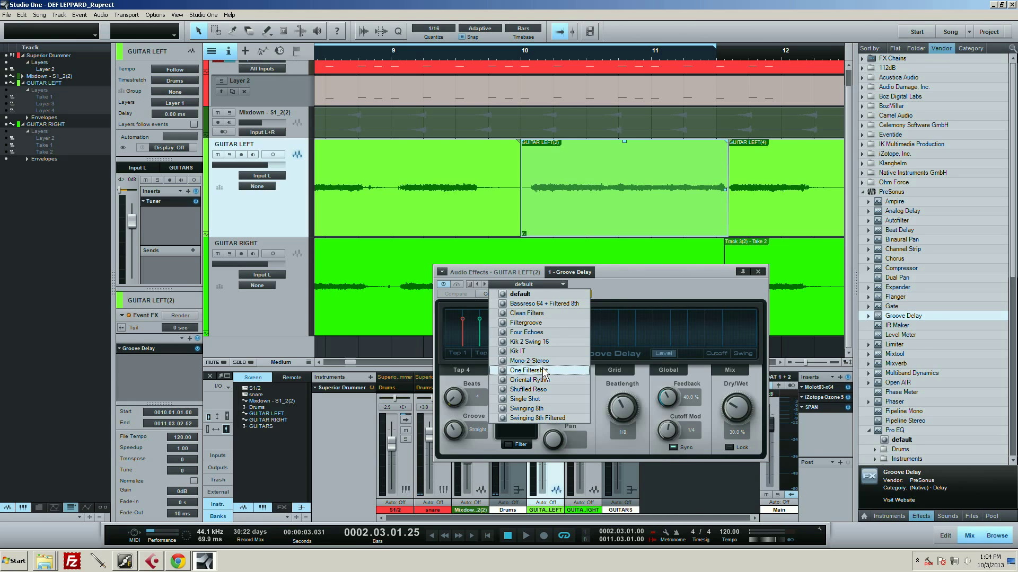
left_click(529, 370)
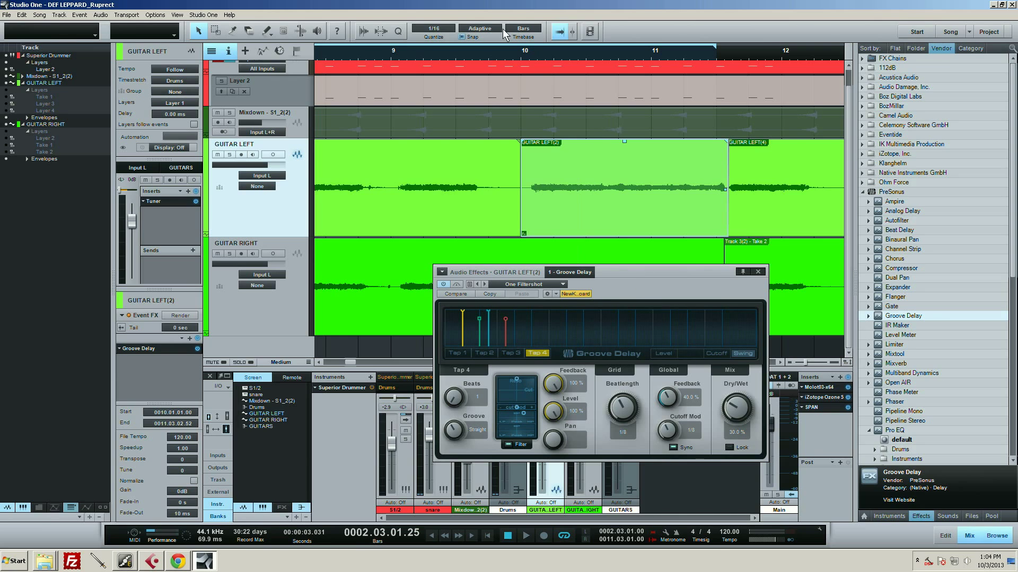
mouse_move(367, 183)
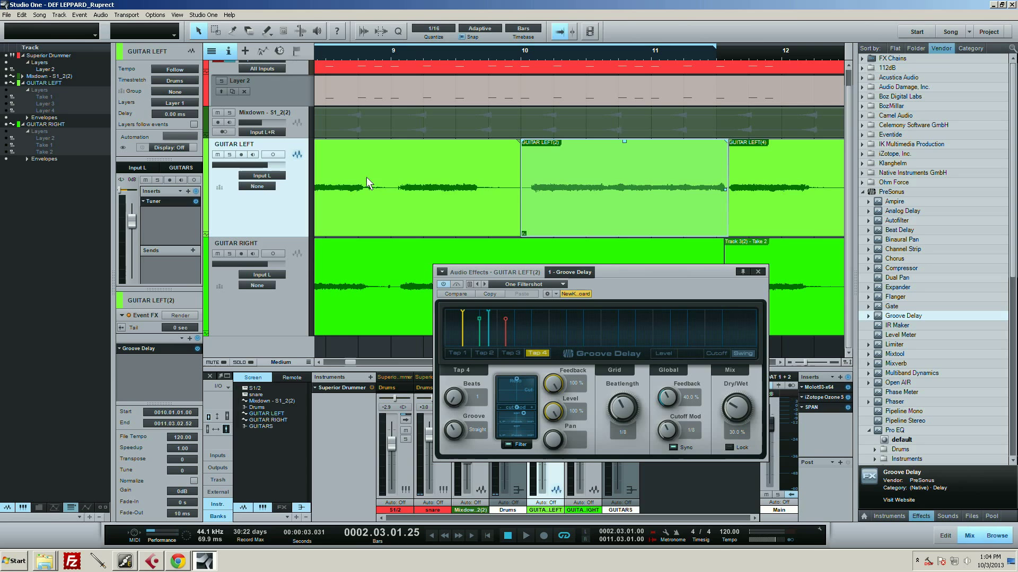
mouse_move(466, 174)
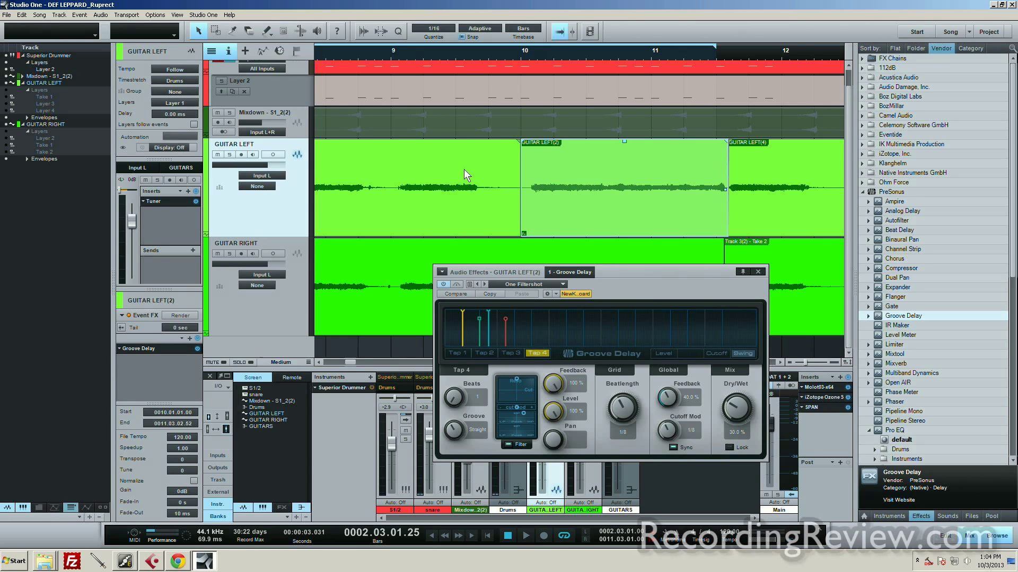
mouse_move(627, 209)
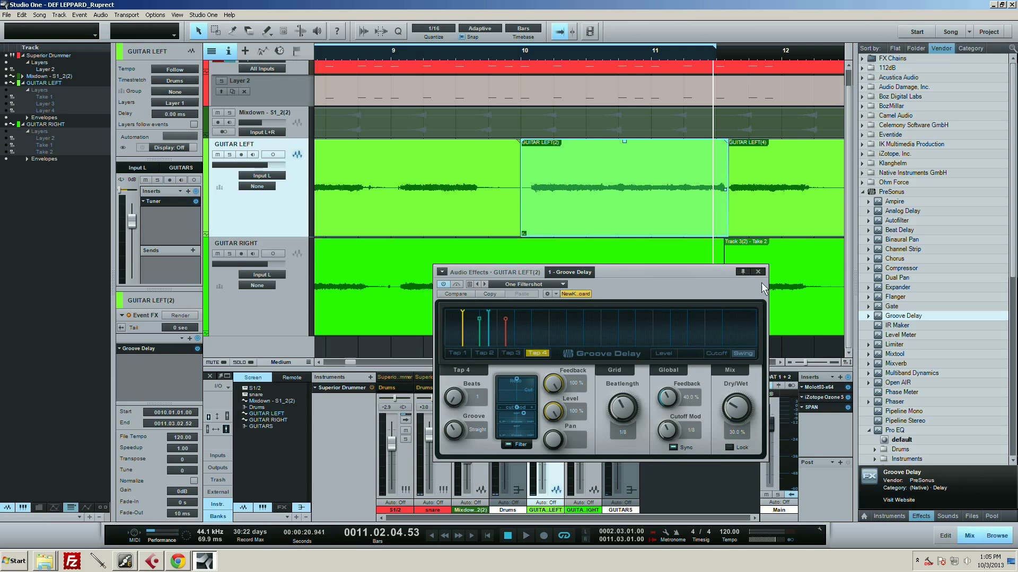
left_click(757, 271)
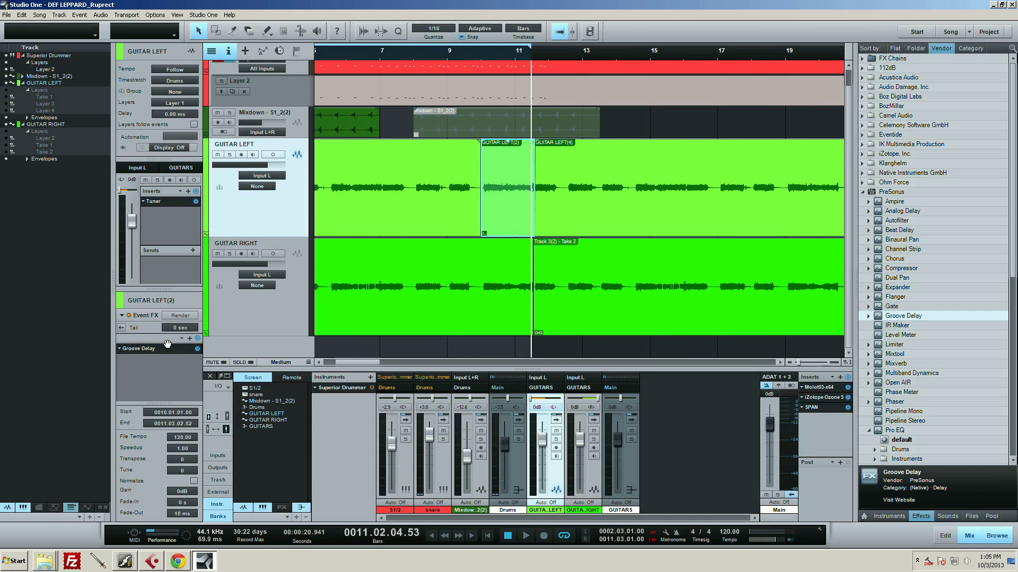
mouse_move(147, 362)
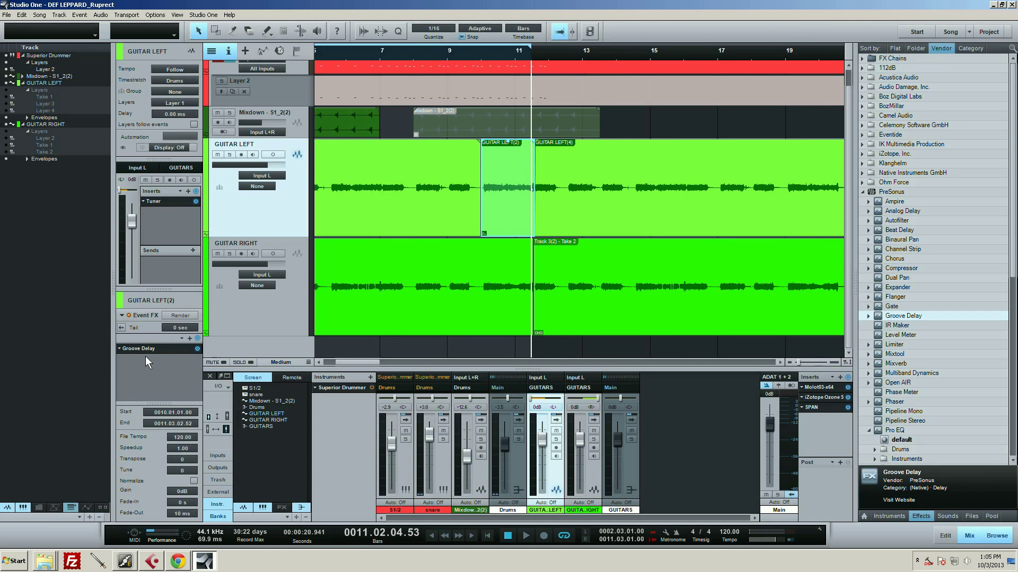
left_click(179, 315)
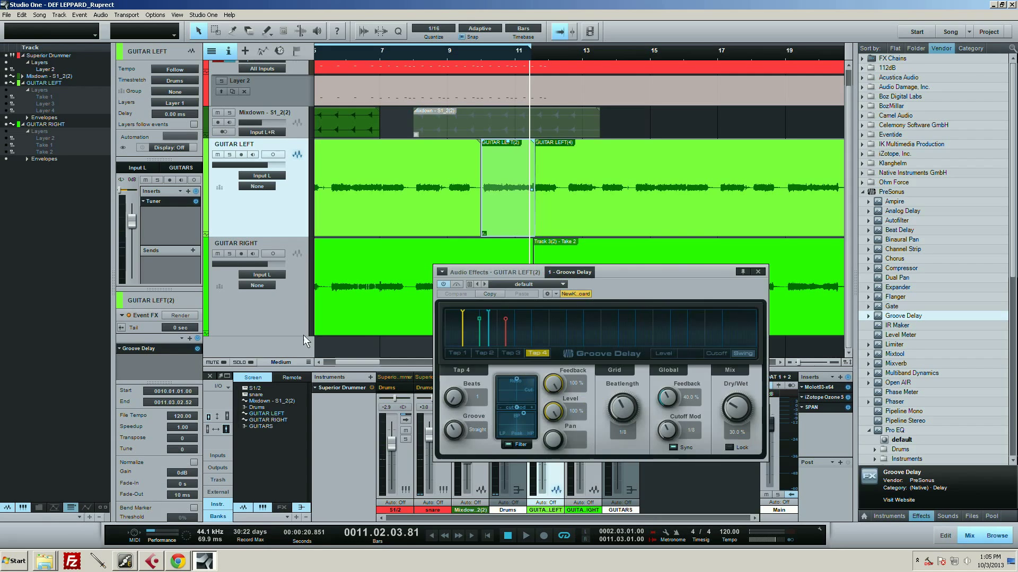
Step: Set the Groove Delay Dry/Wet to 9% and render the event effects
left_click_drag(737, 402, 738, 412)
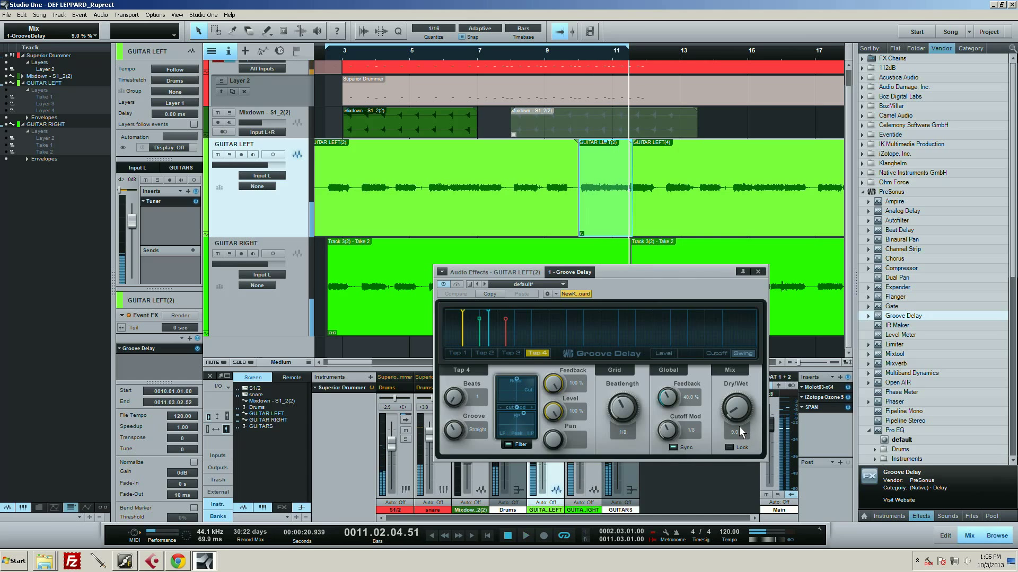
left_click(180, 315)
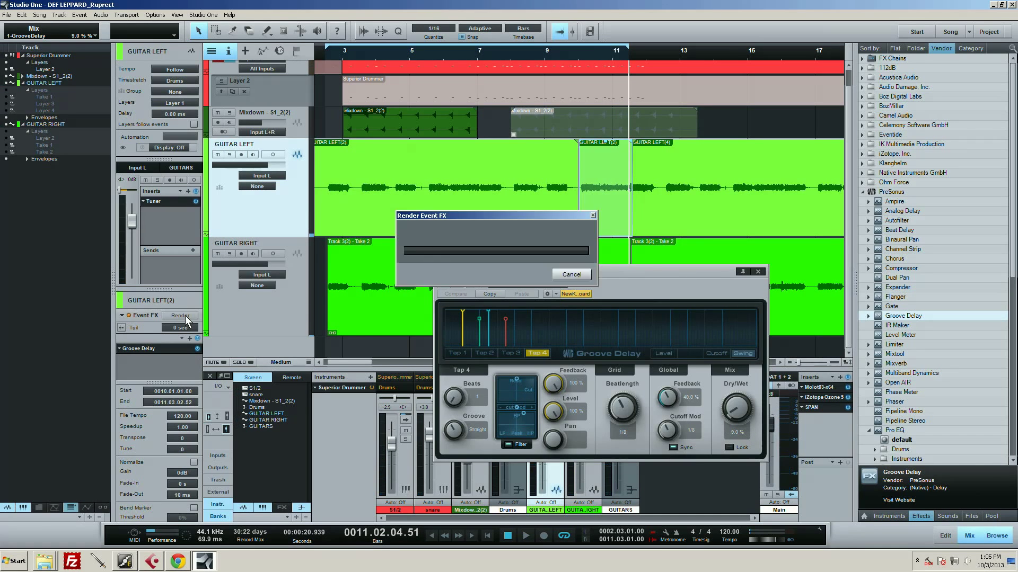